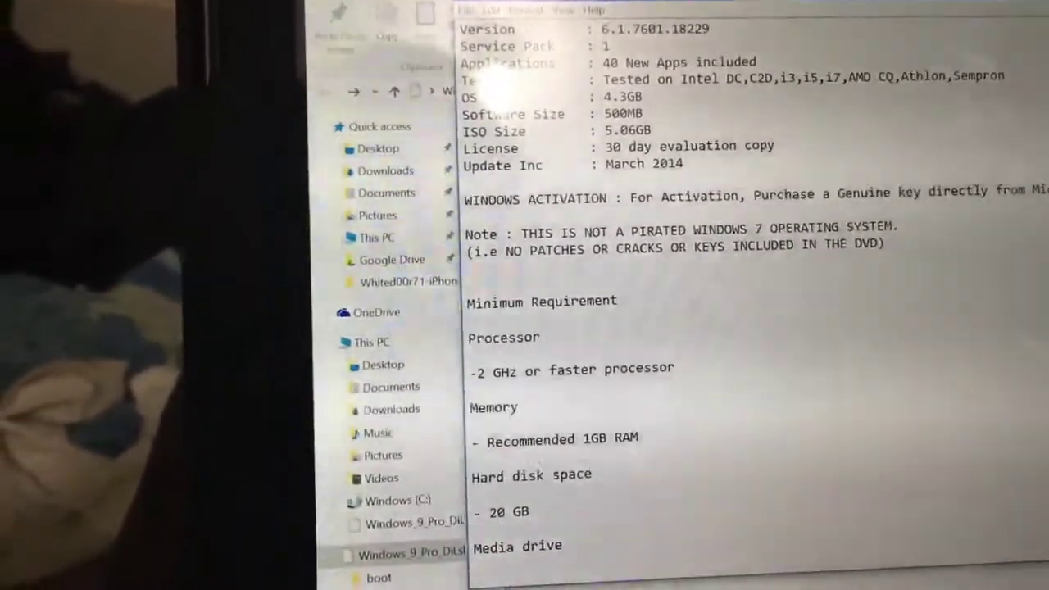
Scroll through the Windows 9 Pro USB drive's root folder and double-click near Setup
{"action": "scroll", "scroll_direction": "down", "scroll_amount": 3}
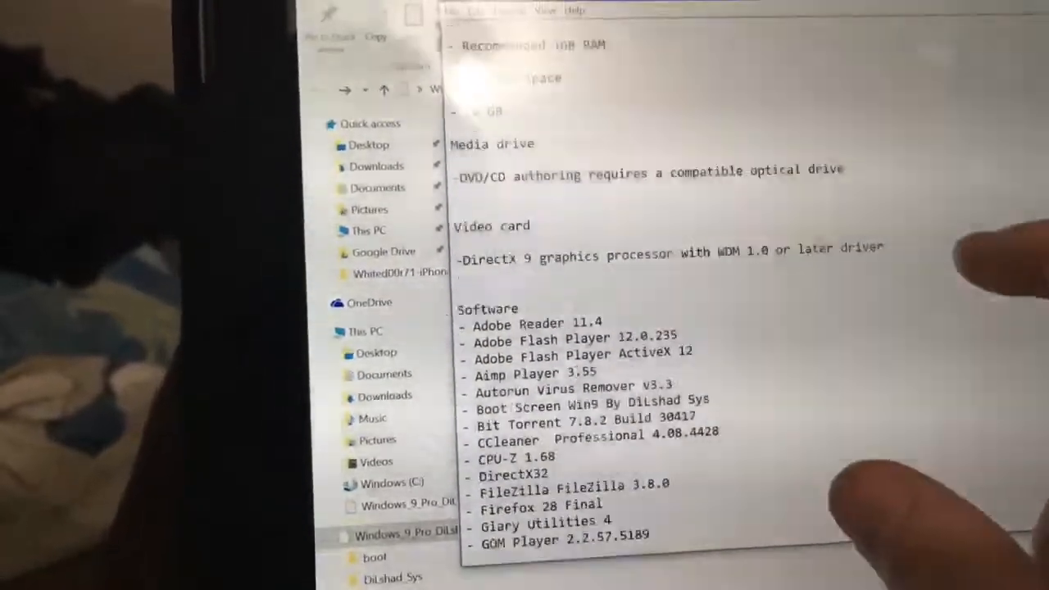
{"action": "scroll", "scroll_direction": "down", "scroll_amount": 3}
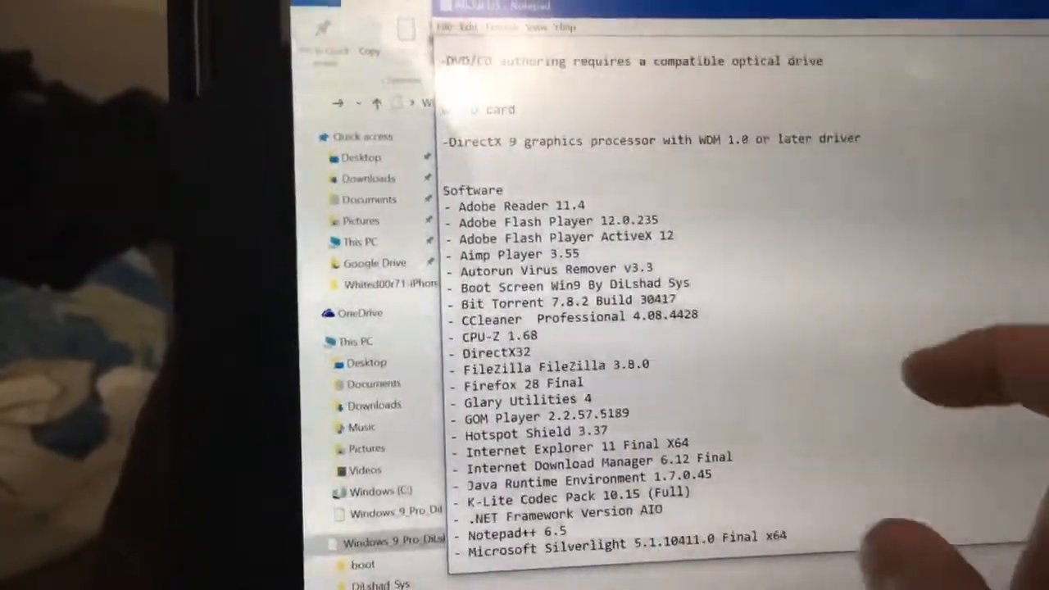
{"action": "scroll", "scroll_direction": "down", "scroll_amount": 3}
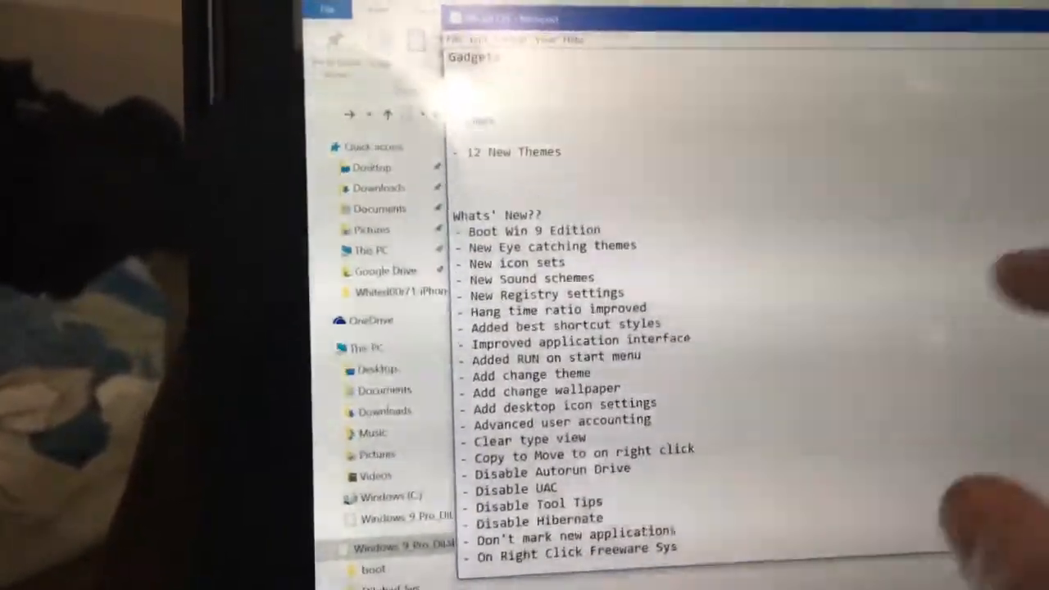
{"action": "scroll", "scroll_direction": "down", "scroll_amount": 3}
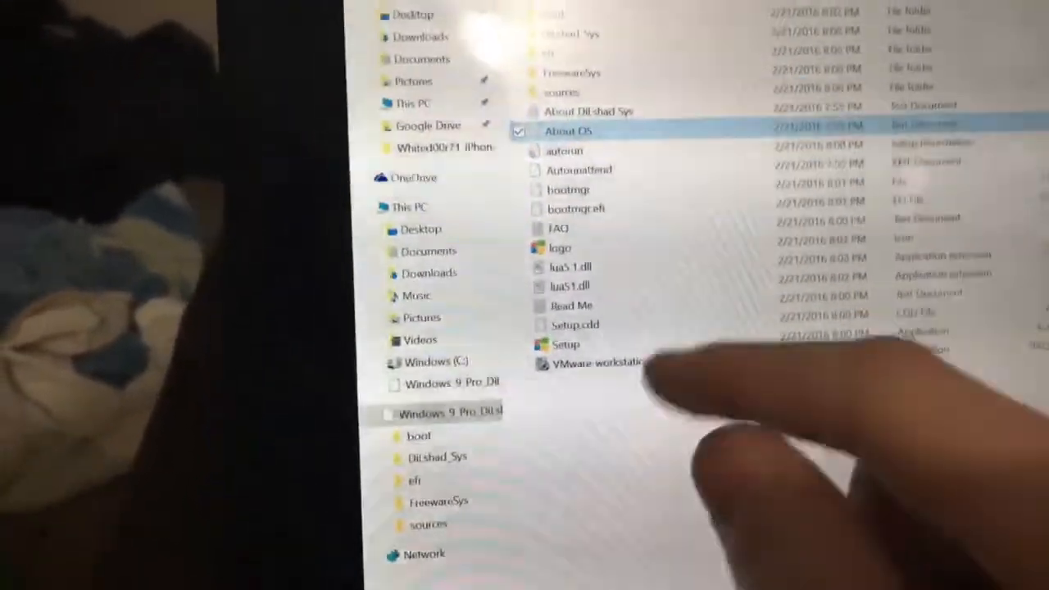
{"action": "double_click", "coordinate": [599, 363]}
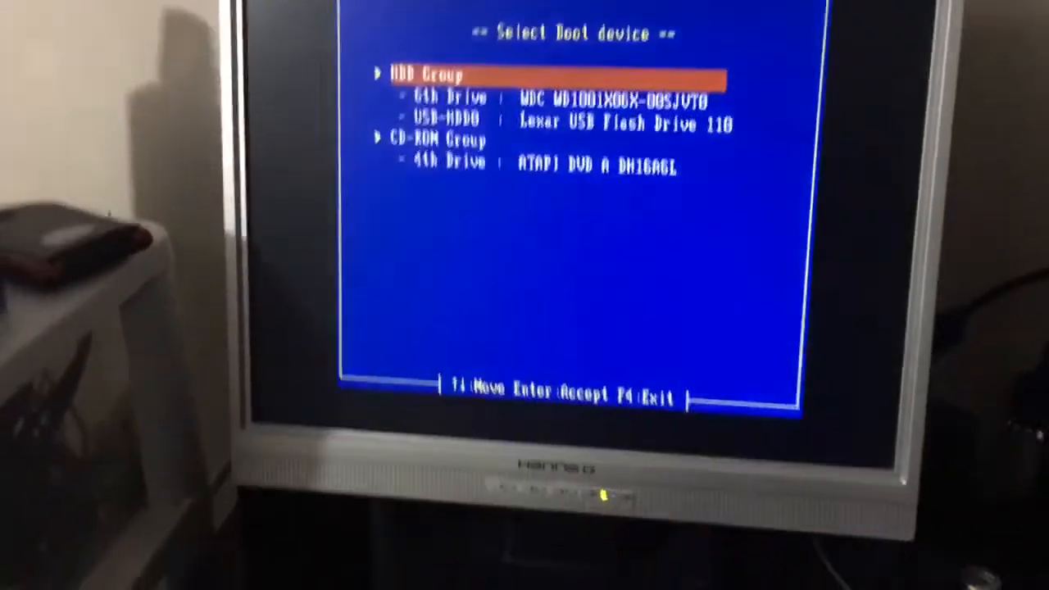
Boot the PC from USB-HDD0 Lexar USB Flash Drive in the BIOS Boot Menu
{"action": "key", "text": "Down"}
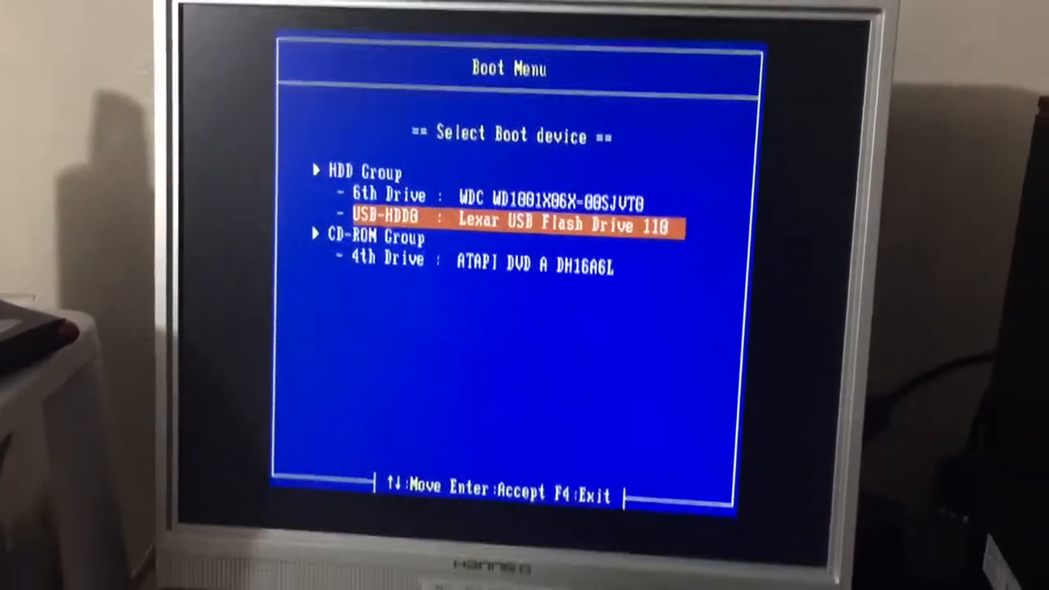
{"action": "key", "text": "Return"}
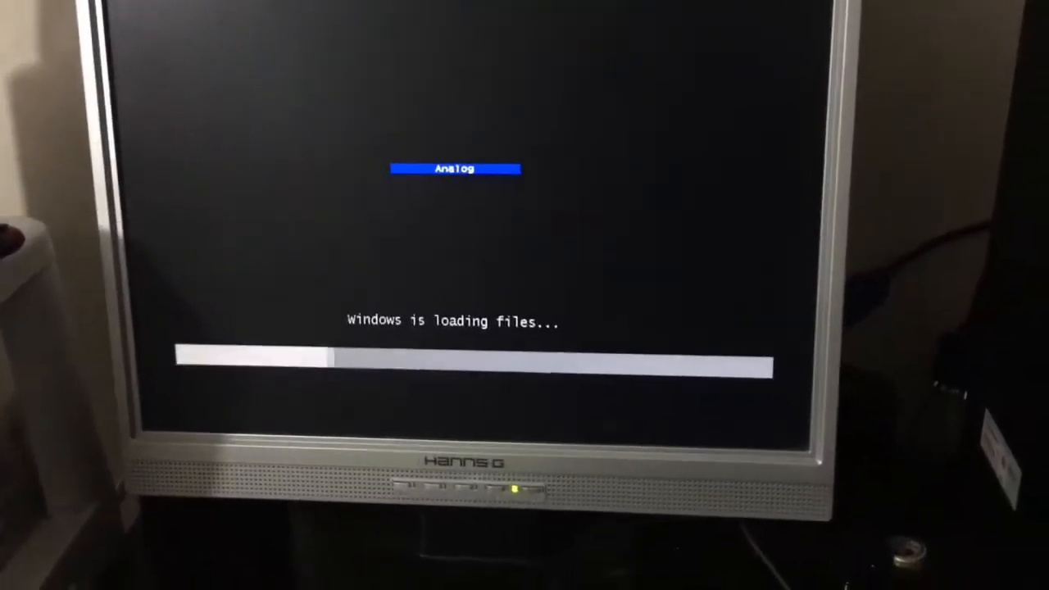